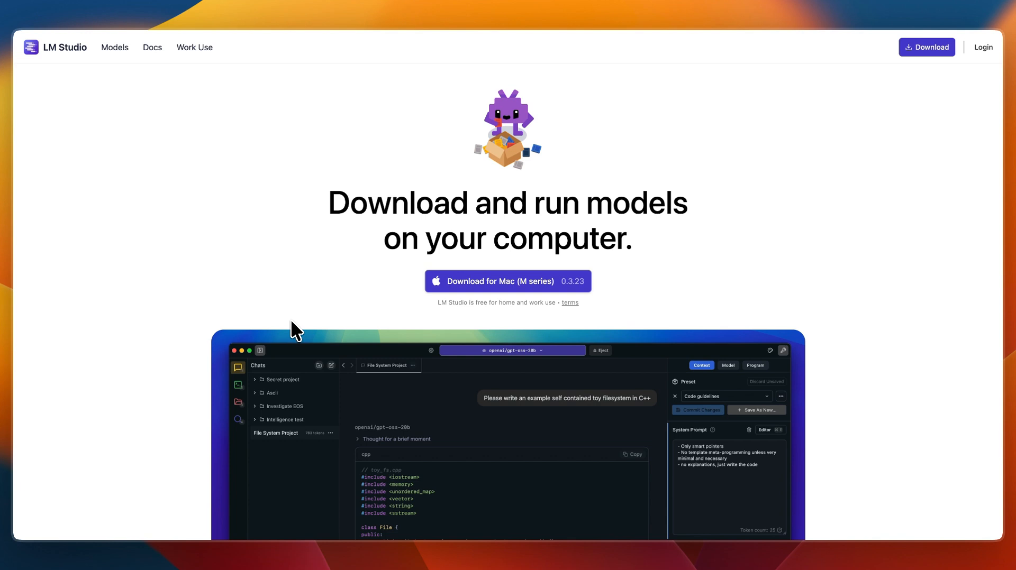
Scroll down the homepage past the download headline to the app screenshot and 'Run gpt-oss, Qwen…' line.
{"action": "scroll", "scroll_direction": "down", "scroll_amount": 3}
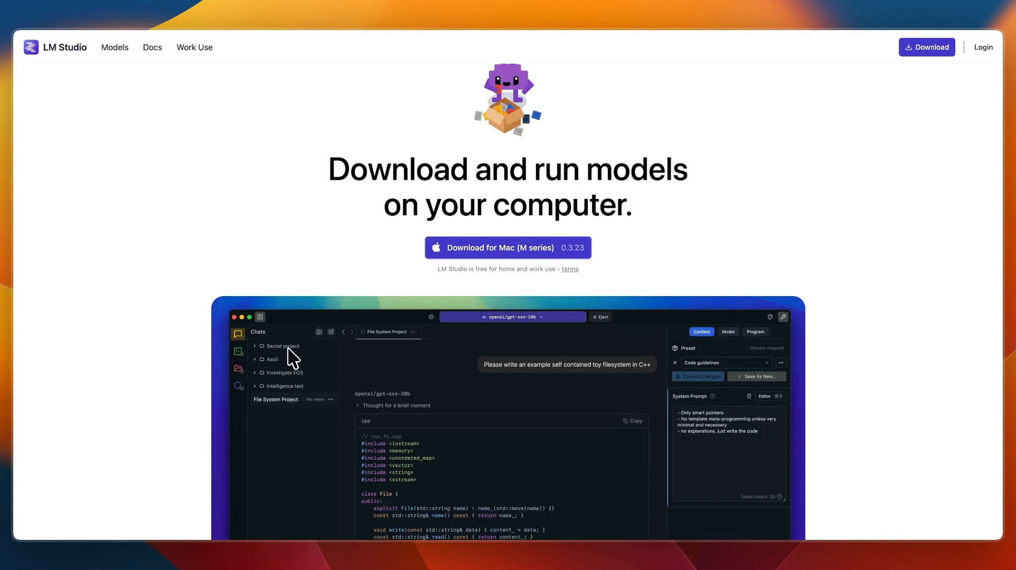
{"action": "scroll", "scroll_direction": "down", "scroll_amount": 3}
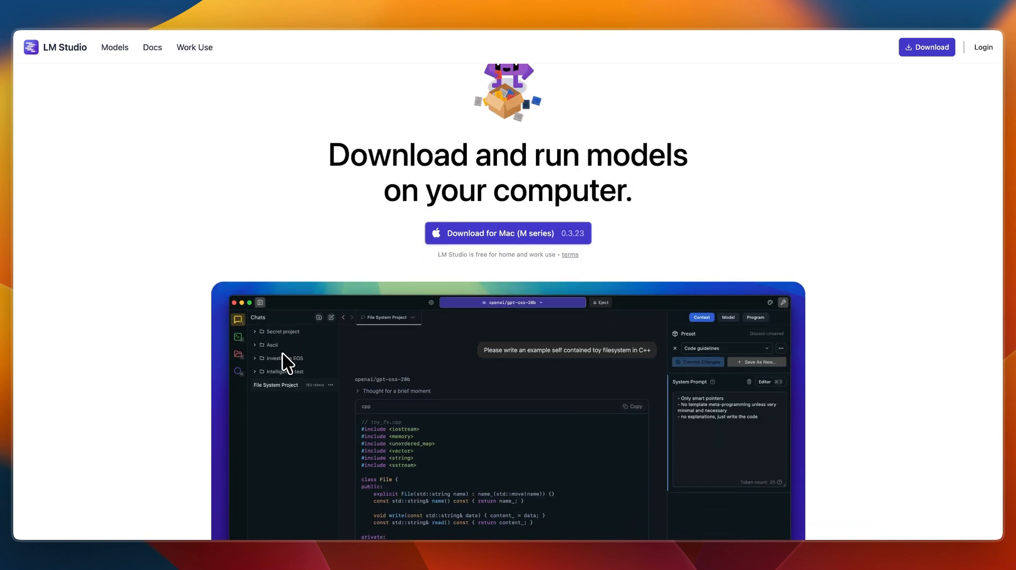
{"action": "scroll", "scroll_direction": "down", "scroll_amount": 3}
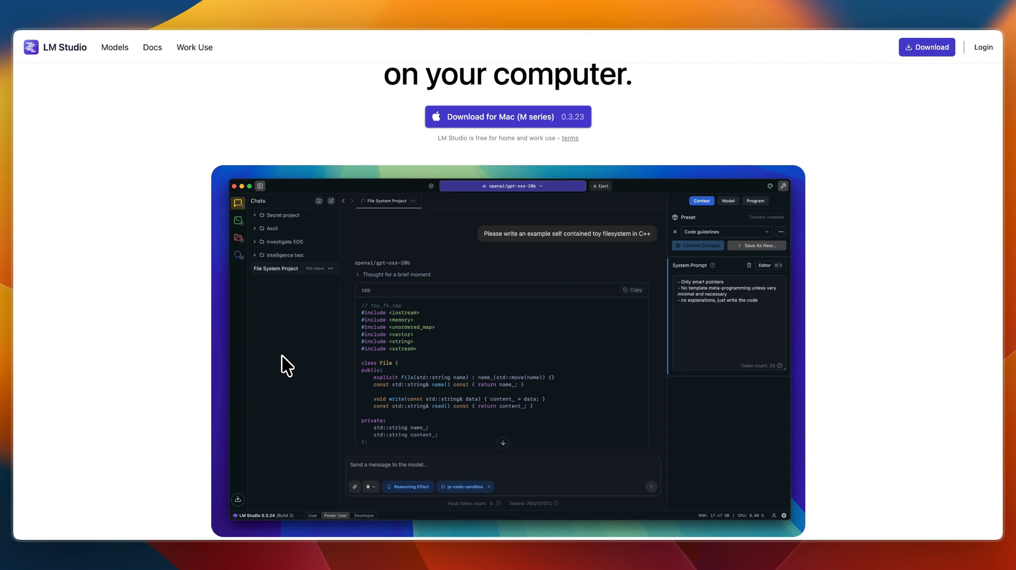
{"action": "scroll", "scroll_direction": "down", "scroll_amount": 3}
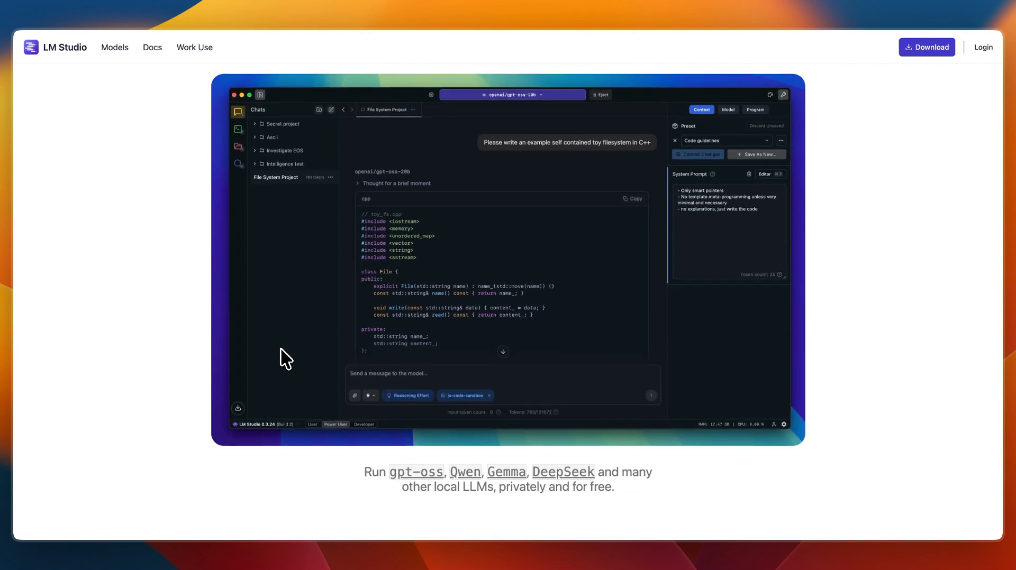
{"action": "scroll", "scroll_direction": "down", "scroll_amount": 3}
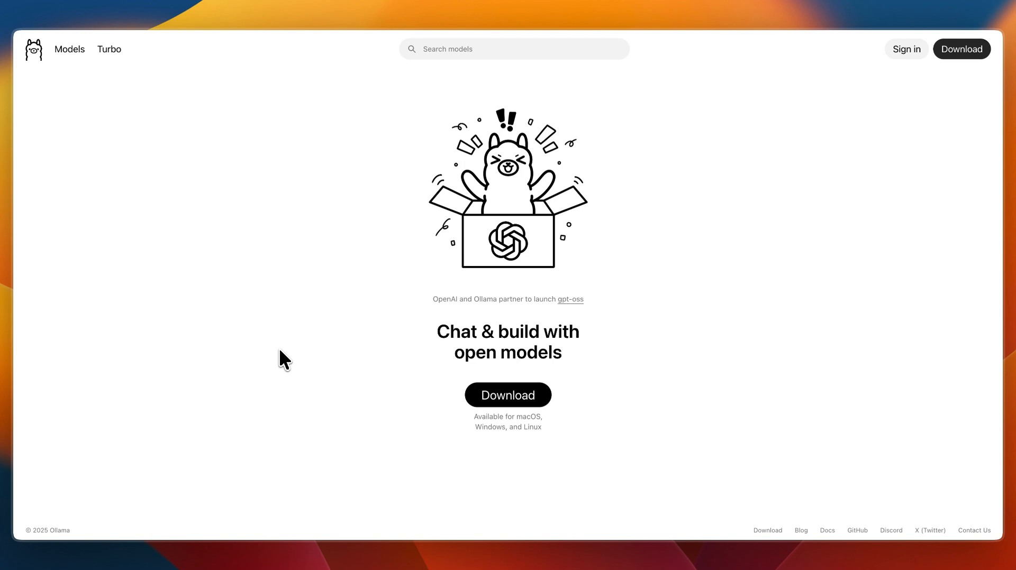
{"action": "mouse_move", "coordinate": [443, 369]}
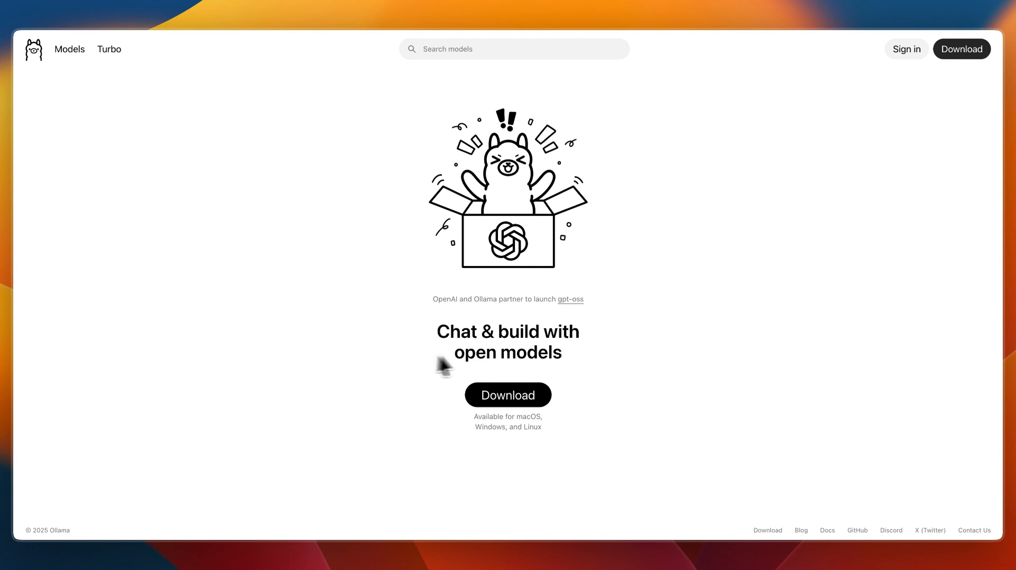
{"action": "mouse_move", "coordinate": [492, 364]}
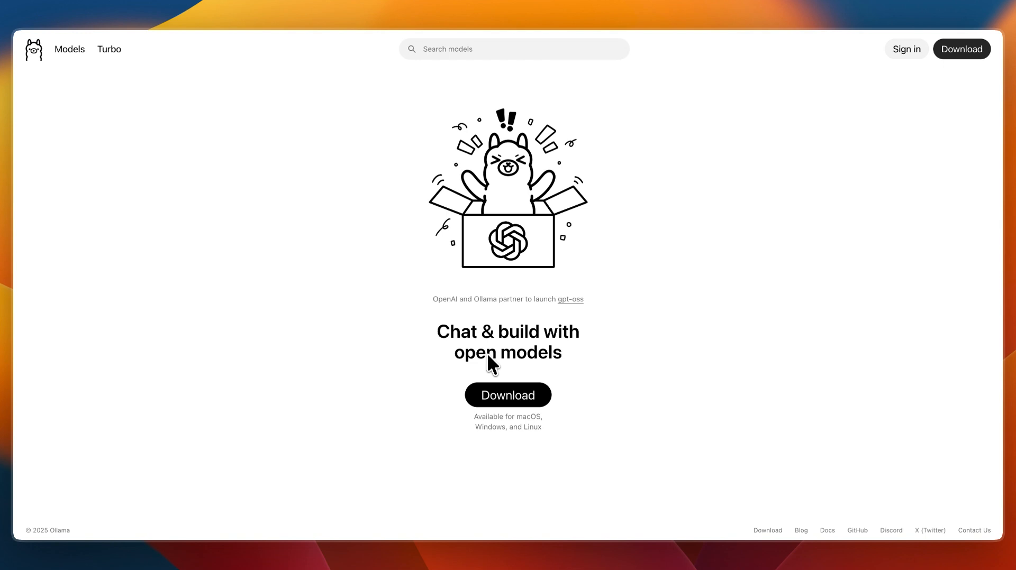
{"action": "mouse_move", "coordinate": [428, 342]}
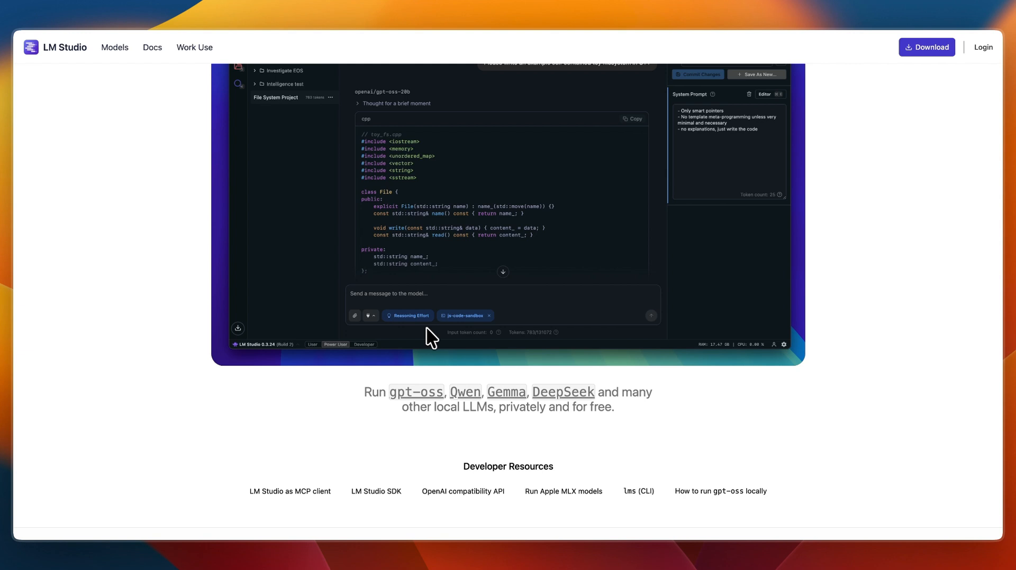
Scroll through the Developer Resources and footer links, then back toward the homepage headline.
{"action": "scroll", "scroll_direction": "down", "scroll_amount": 3}
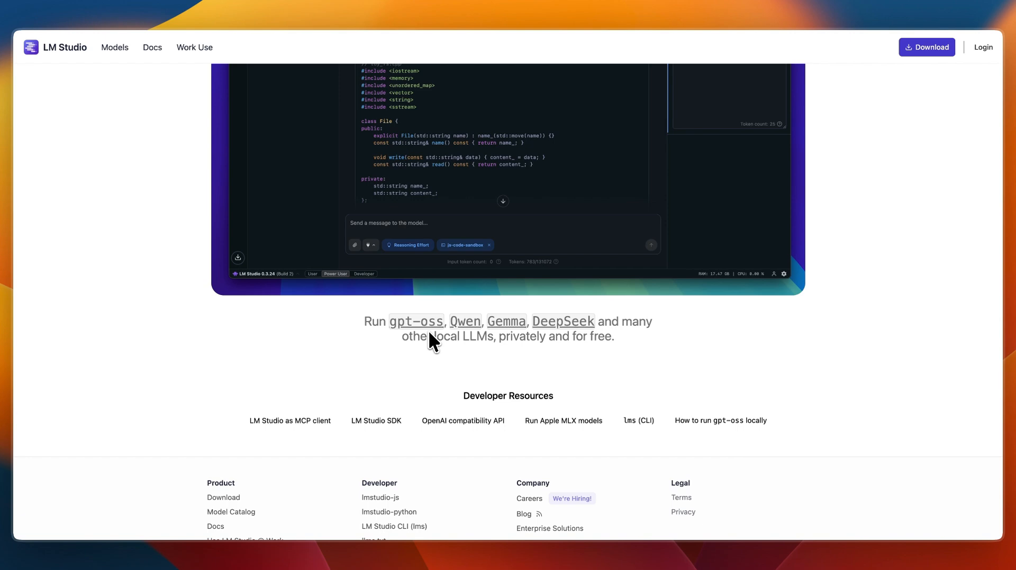
{"action": "scroll", "scroll_direction": "down", "scroll_amount": 3}
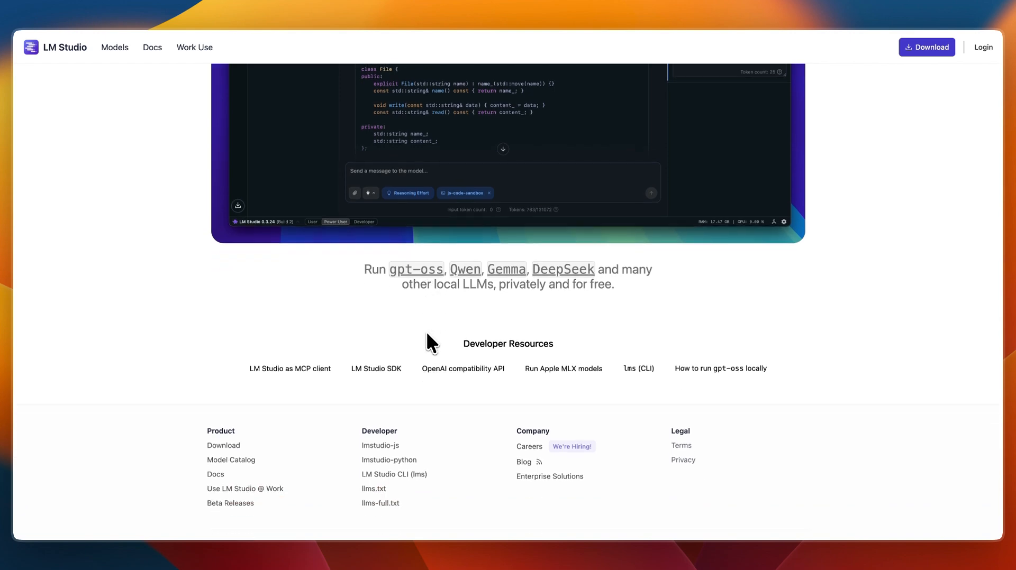
{"action": "scroll", "scroll_direction": "up", "scroll_amount": 3}
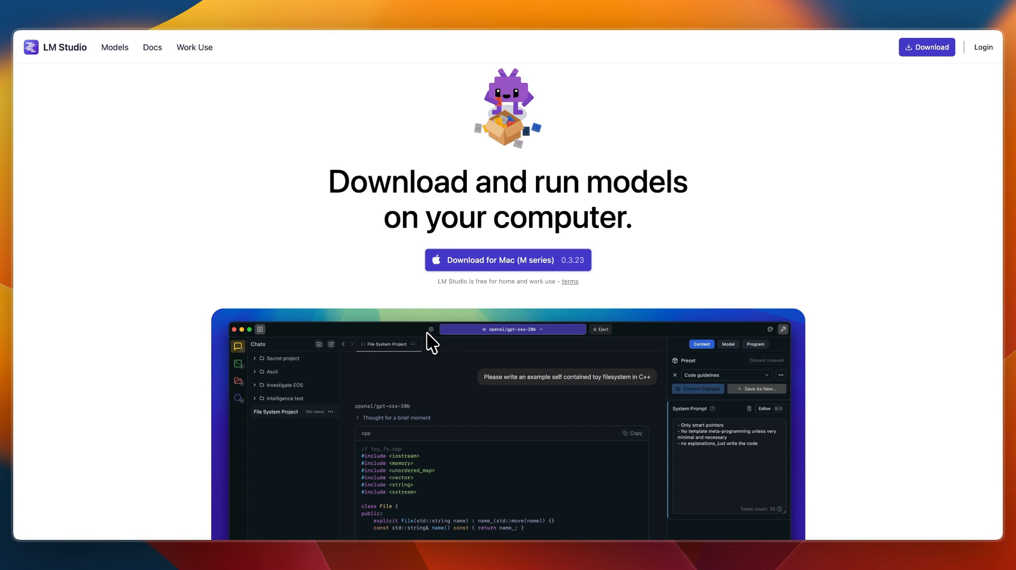
{"action": "scroll", "scroll_direction": "down", "scroll_amount": 3}
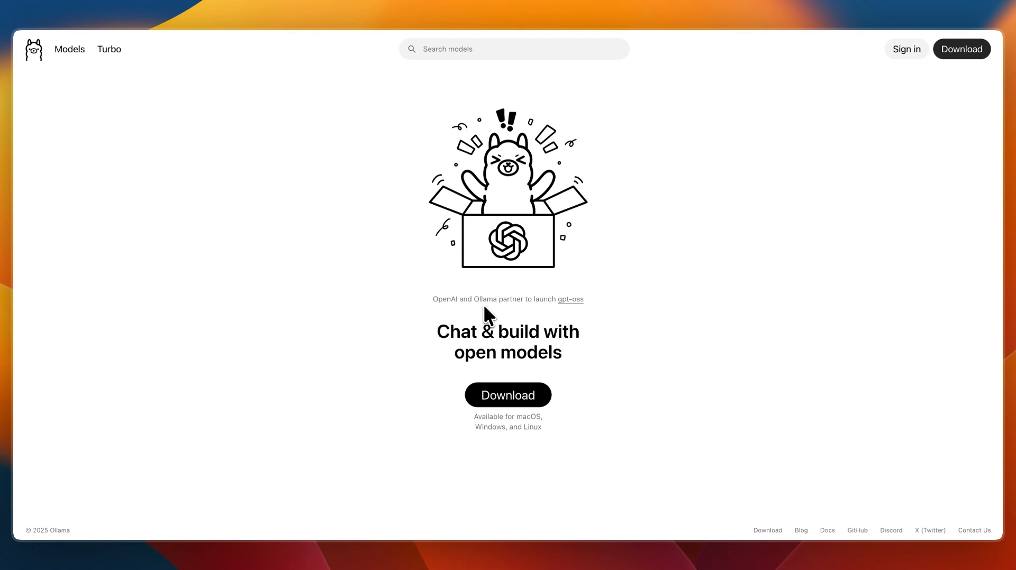
{"action": "mouse_move", "coordinate": [406, 306]}
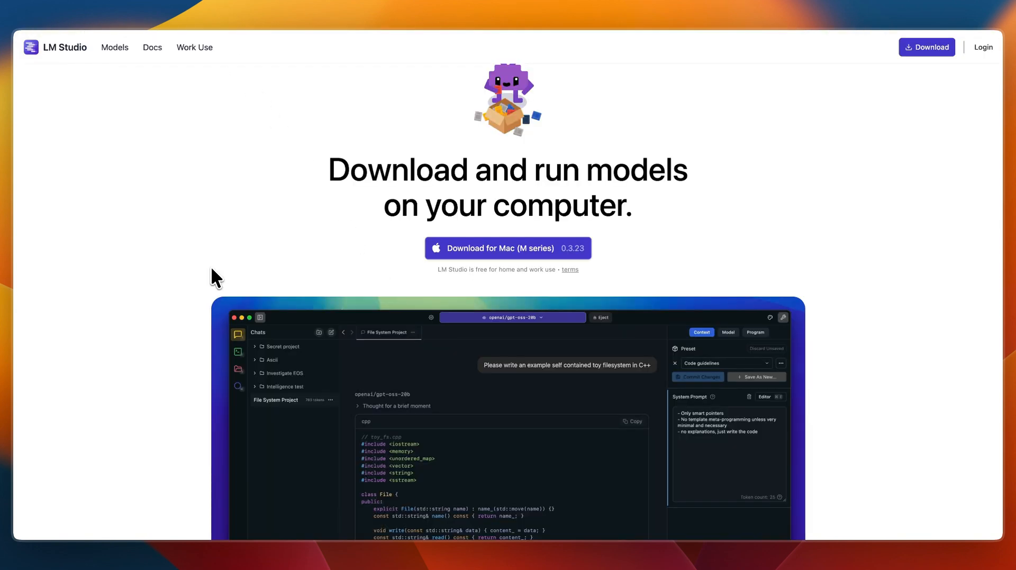
Scroll down until the app screenshot and supported local models text are visible.
{"action": "scroll", "scroll_direction": "down", "scroll_amount": 3}
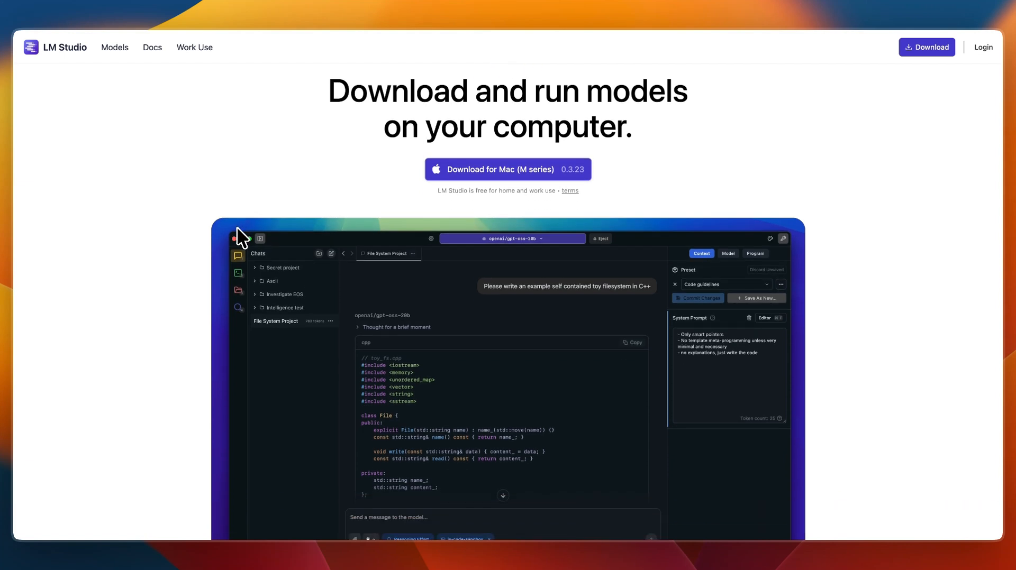
{"action": "scroll", "scroll_direction": "down", "scroll_amount": 3}
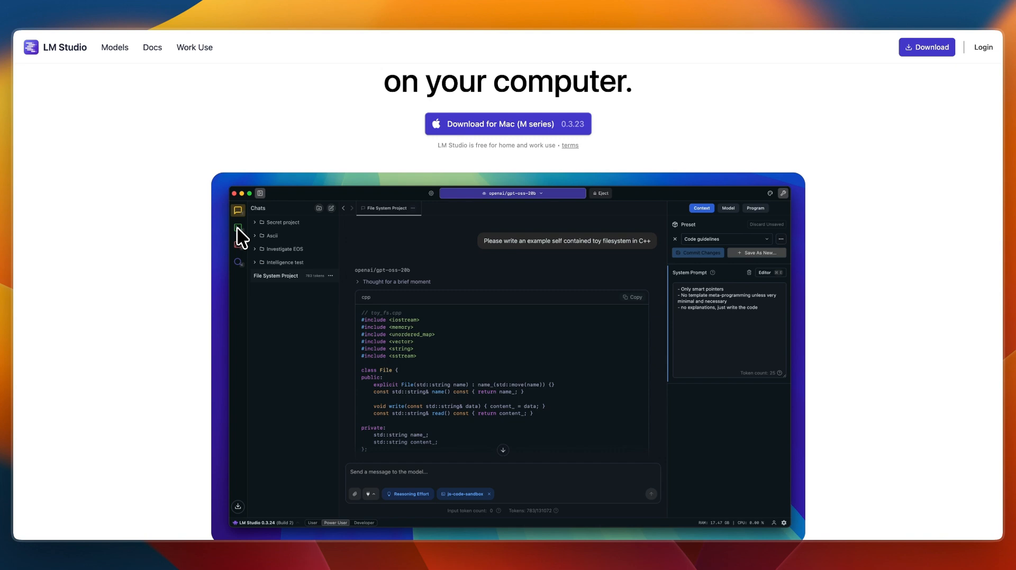
{"action": "scroll", "scroll_direction": "down", "scroll_amount": 3}
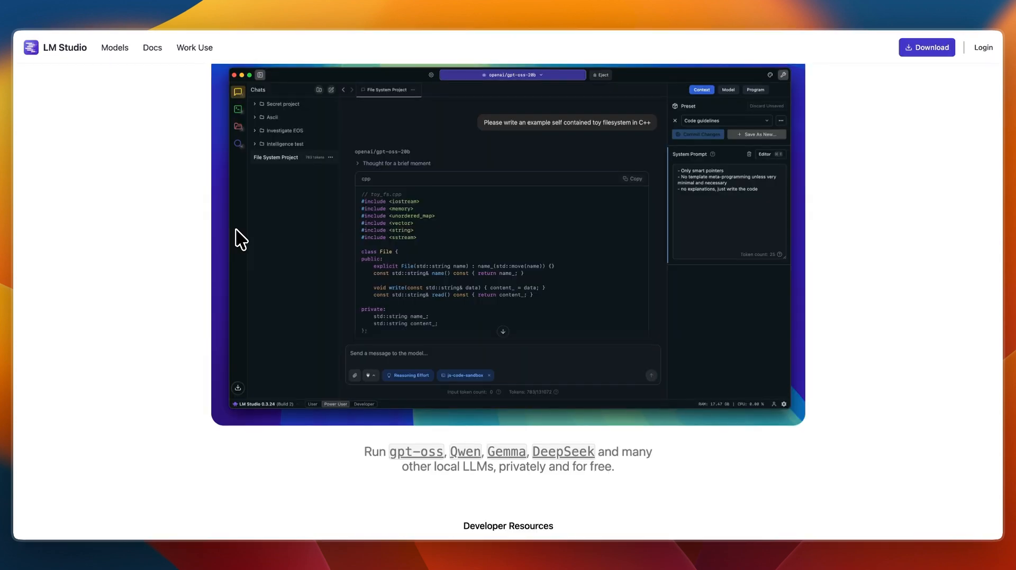
{"action": "scroll", "scroll_direction": "down", "scroll_amount": 3}
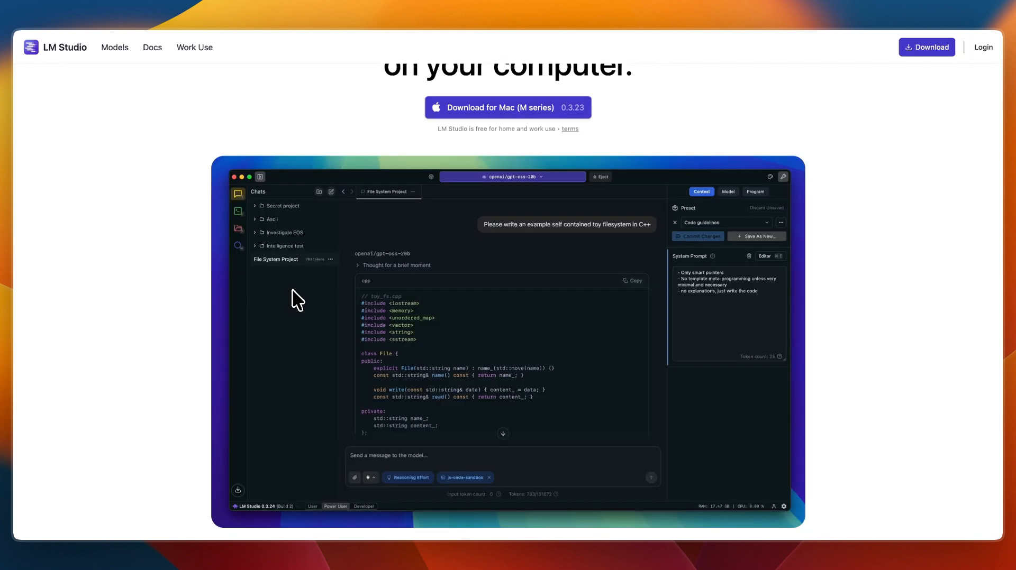
Go to Models in the top navigation to show the catalog with qwen3 and gpt-oss.
{"action": "scroll", "scroll_direction": "down", "scroll_amount": 3}
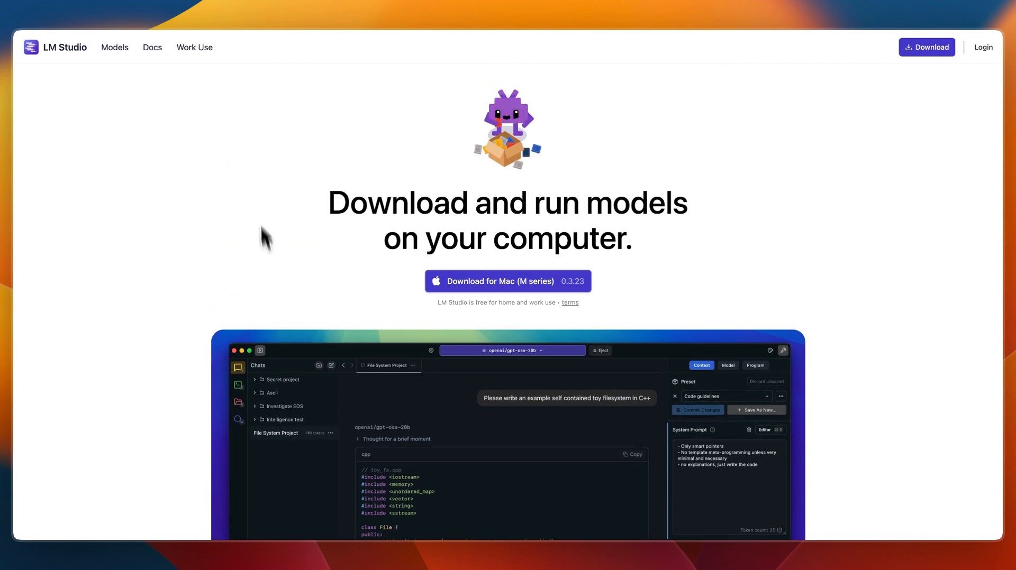
{"action": "left_click", "coordinate": [115, 47]}
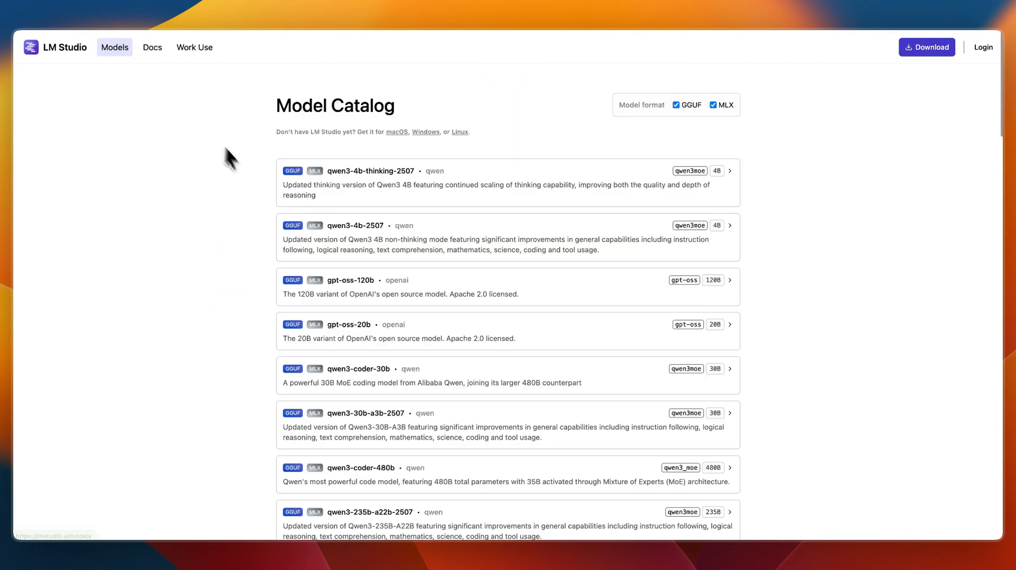